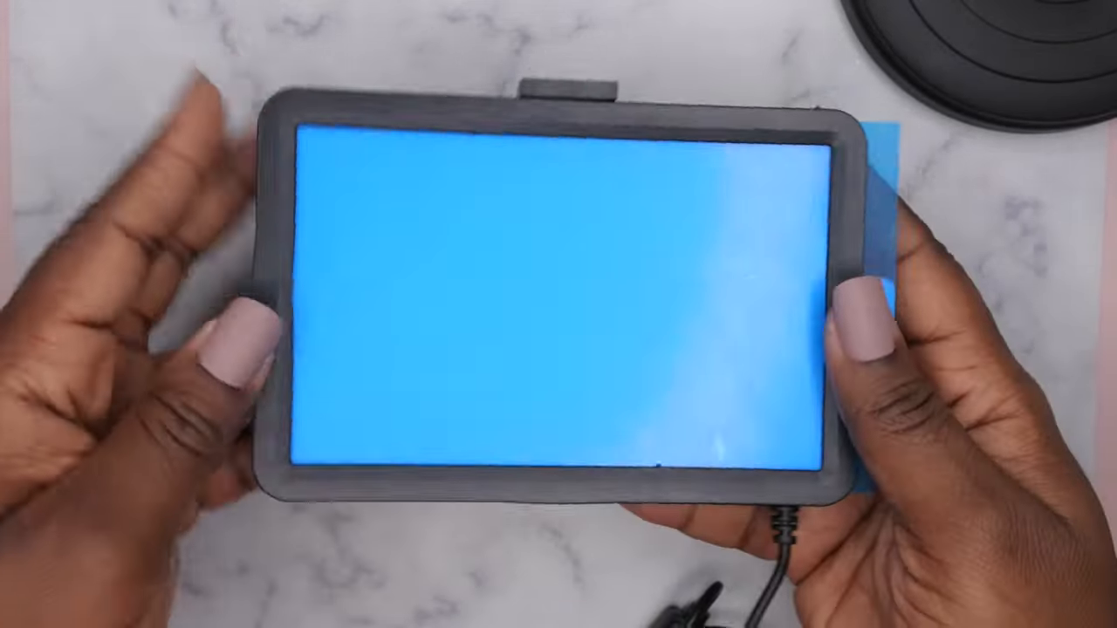
drag(872, 261, 1029, 306)
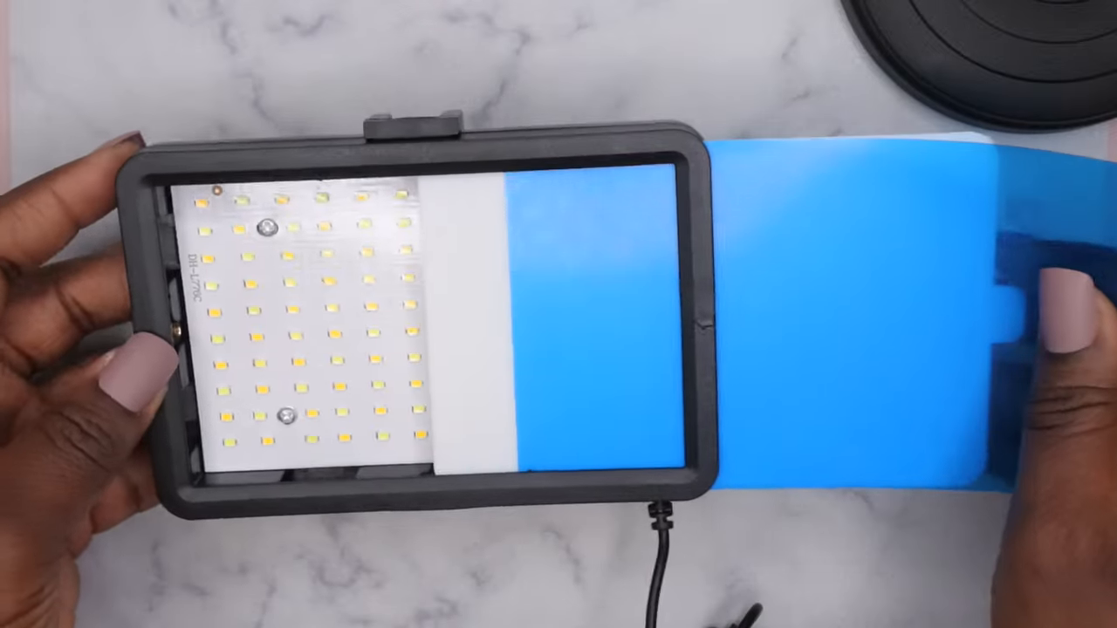